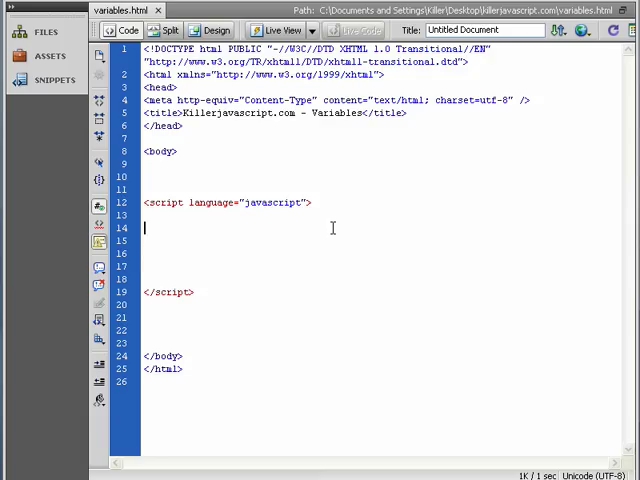
Step: Declare var firstname; on empty line 14 inside the script block
{"action": "left_click_drag", "start_coordinate": [145, 202], "coordinate": [195, 292]}
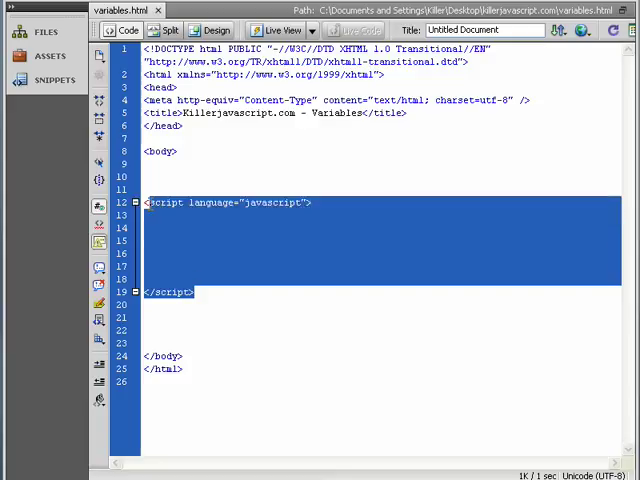
{"action": "left_click", "coordinate": [150, 228]}
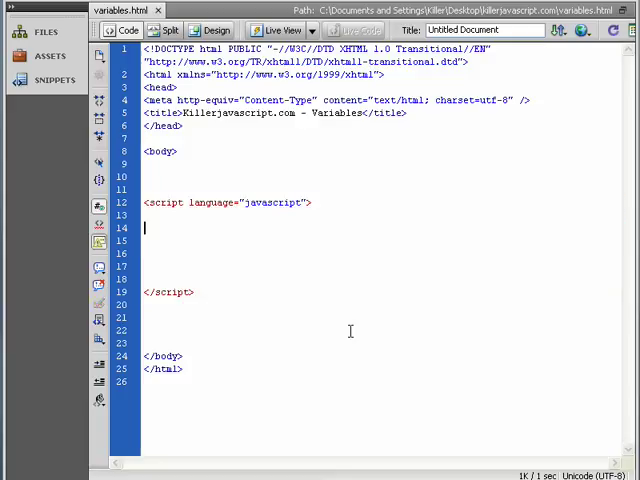
{"action": "type", "text": "var"}
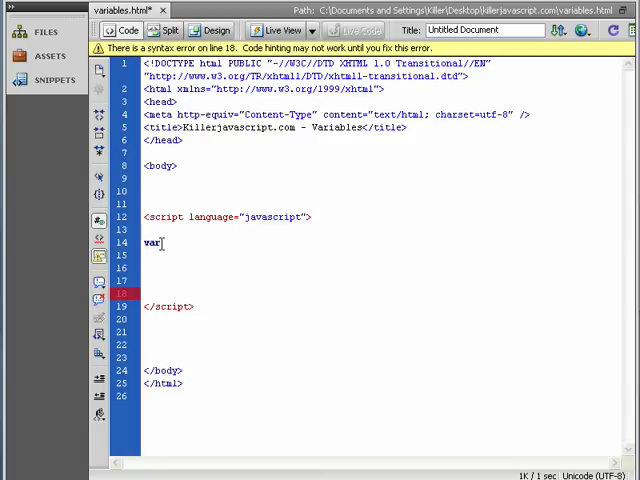
{"action": "double_click", "coordinate": [148, 242]}
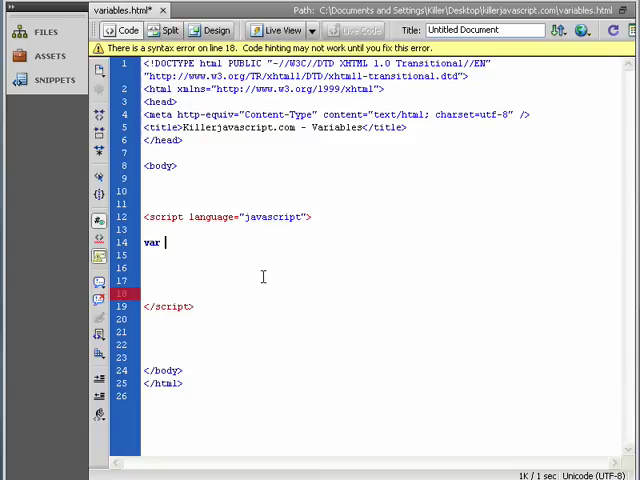
{"action": "type", "text": "first"}
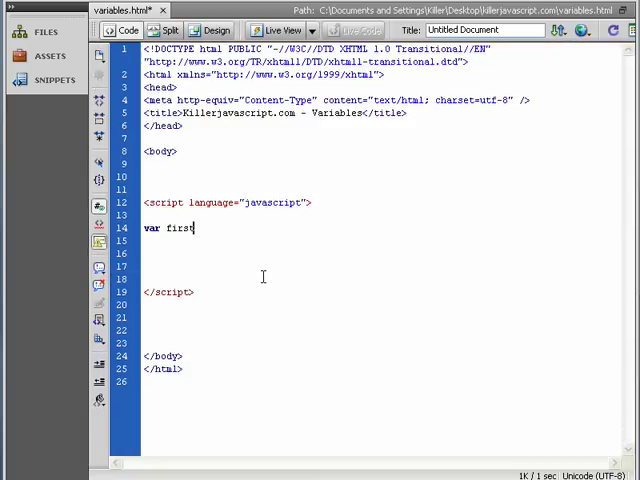
{"action": "type", "text": "name"}
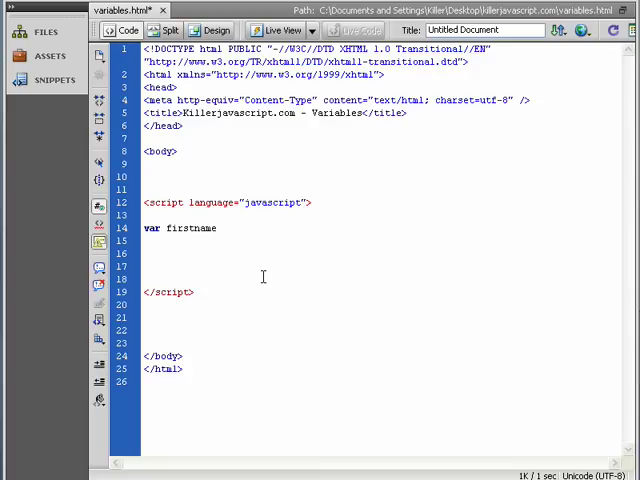
{"action": "type", "text": ";"}
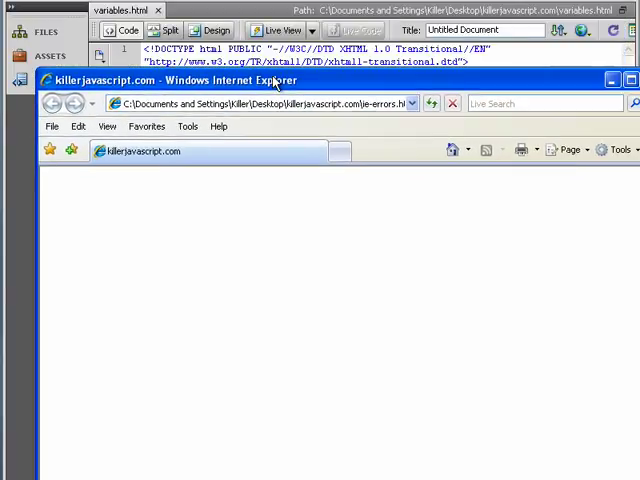
Step: Allow the blocked script content on the Variables page preview in Internet Explorer
{"action": "left_click", "coordinate": [628, 80]}
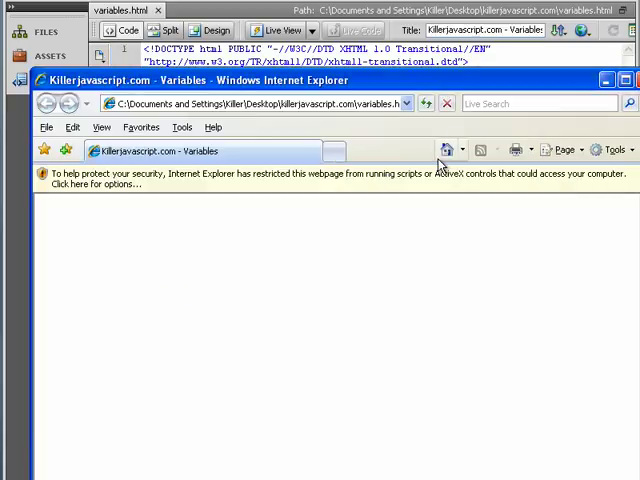
{"action": "left_click", "coordinate": [130, 183]}
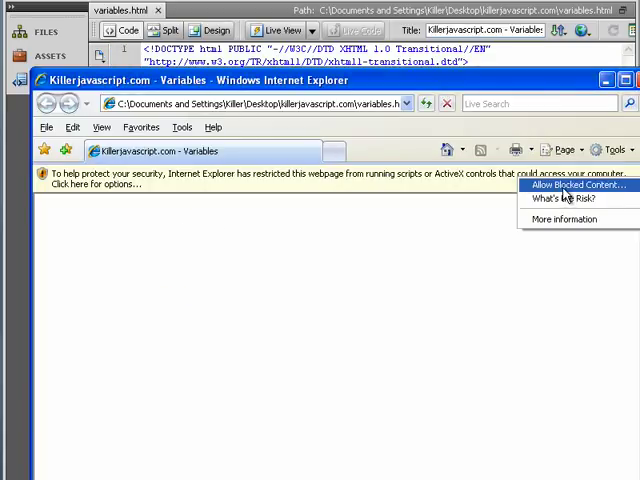
{"action": "left_click", "coordinate": [580, 186]}
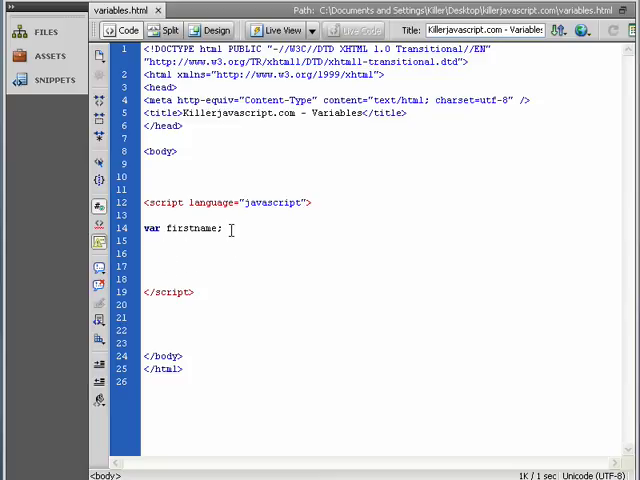
Step: Assign firstname the string "Stefan" on line 16
{"action": "triple_click", "coordinate": [180, 228]}
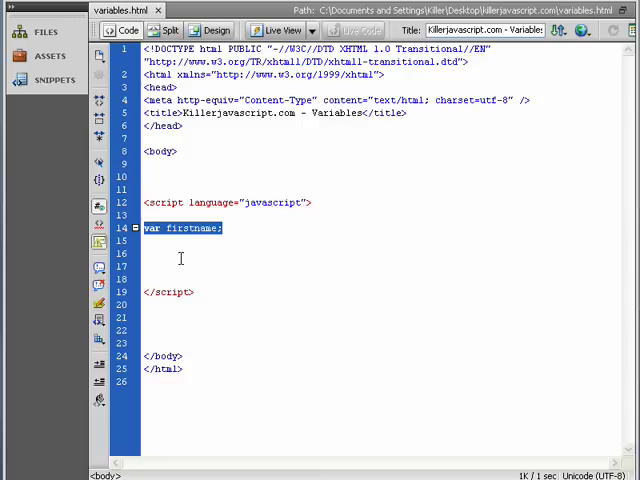
{"action": "left_click", "coordinate": [180, 253]}
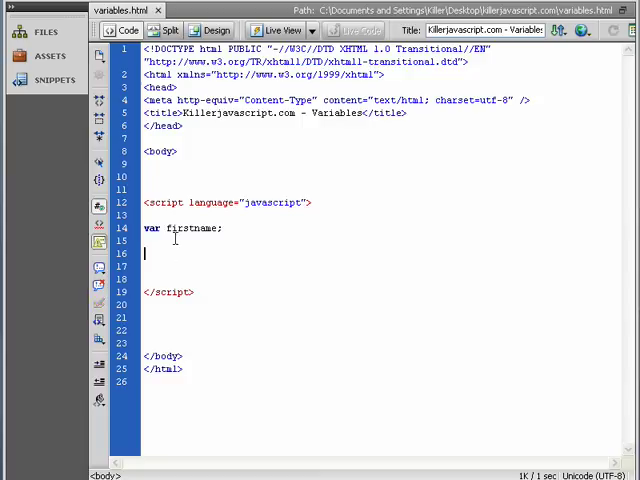
{"action": "double_click", "coordinate": [196, 228]}
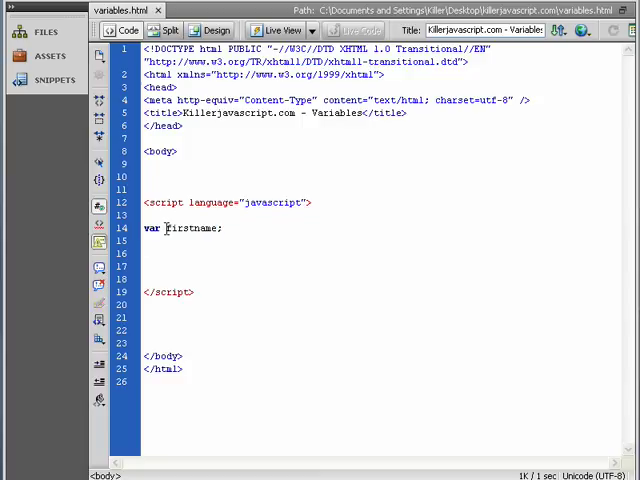
{"action": "double_click", "coordinate": [195, 228]}
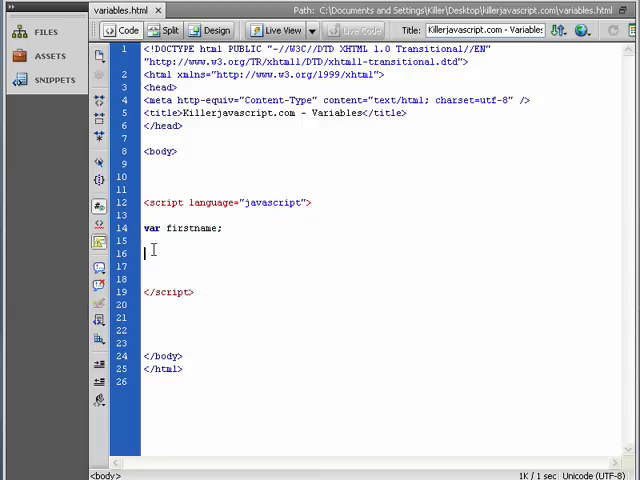
{"action": "type", "text": "firstname"}
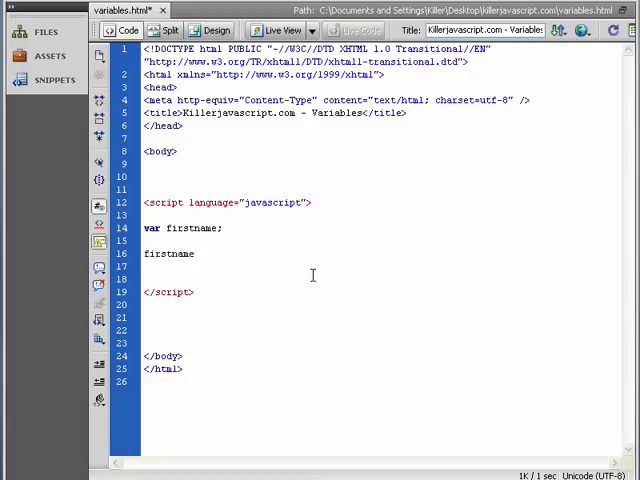
{"action": "type", "text": "= \""}
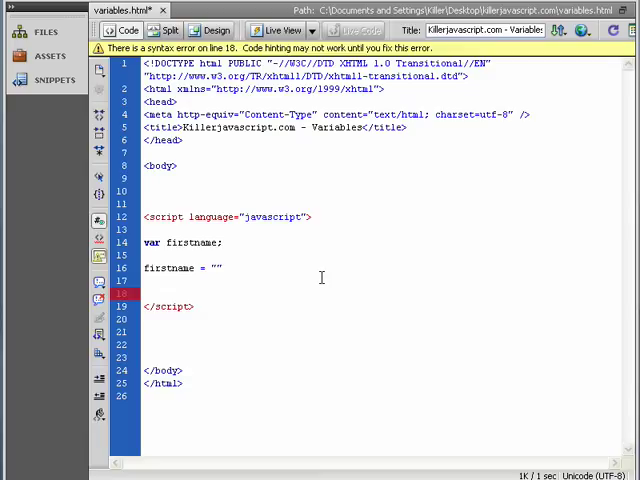
{"action": "type", "text": "4"}
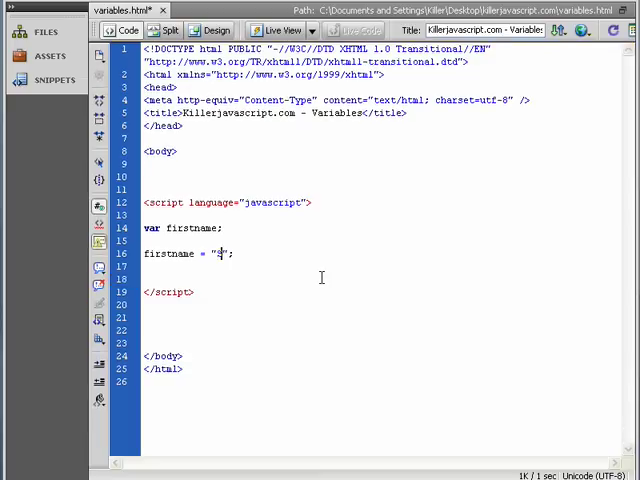
{"action": "type", "text": "Stefan"}
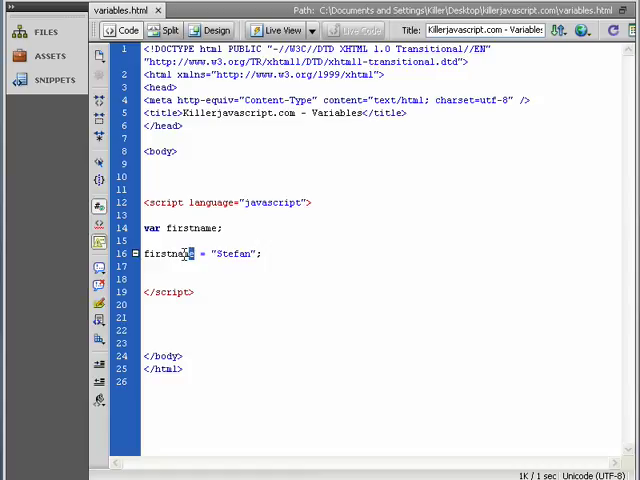
Step: Add alert (firstname); after the assignment and preview the page in the browser
{"action": "double_click", "coordinate": [168, 253]}
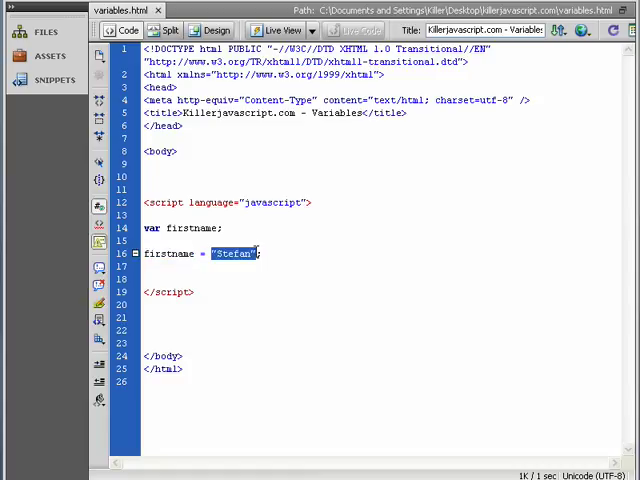
{"action": "left_click", "coordinate": [275, 253]}
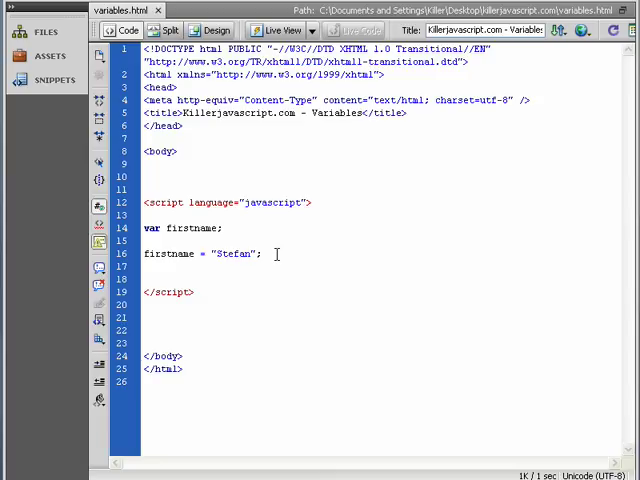
{"action": "double_click", "coordinate": [170, 253]}
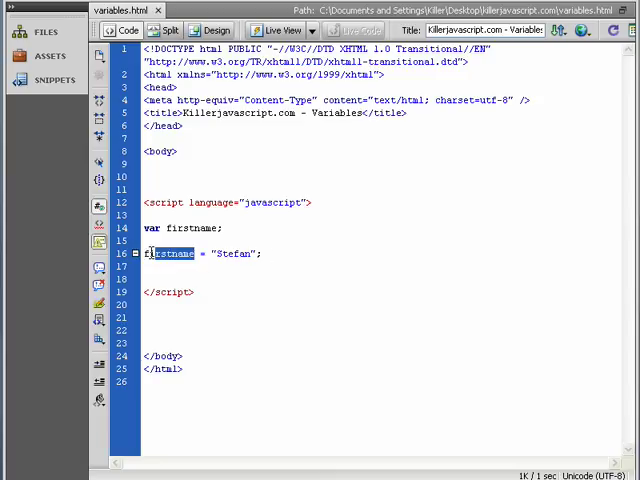
{"action": "left_click", "coordinate": [265, 253]}
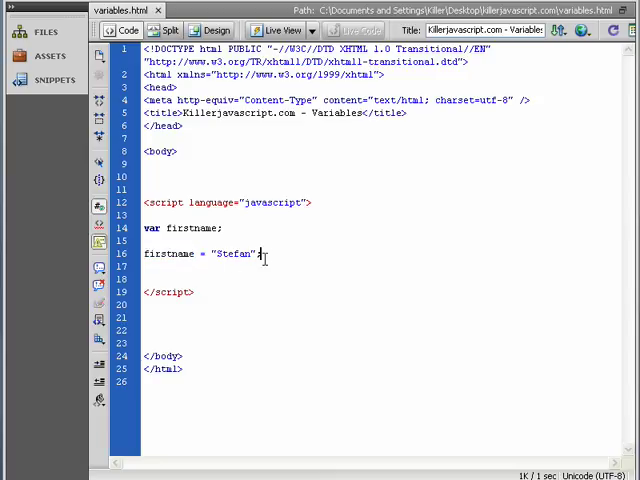
{"action": "type", "text": "ale"}
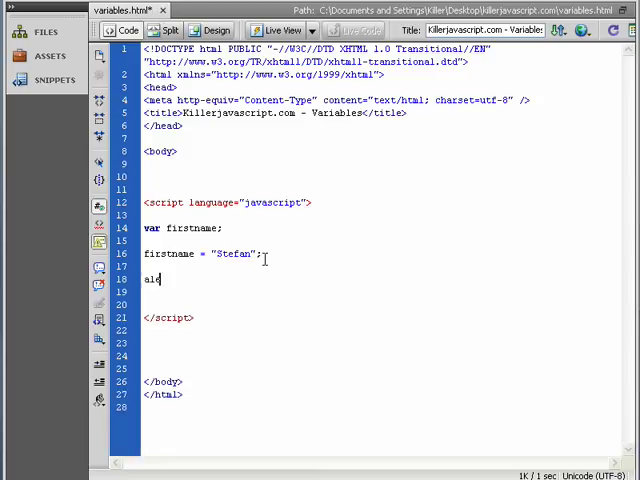
{"action": "type", "text": "rt )"}
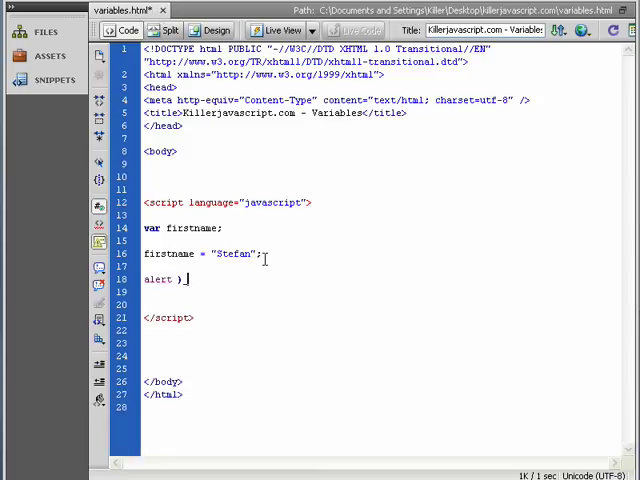
{"action": "key", "text": "BackSpace"}
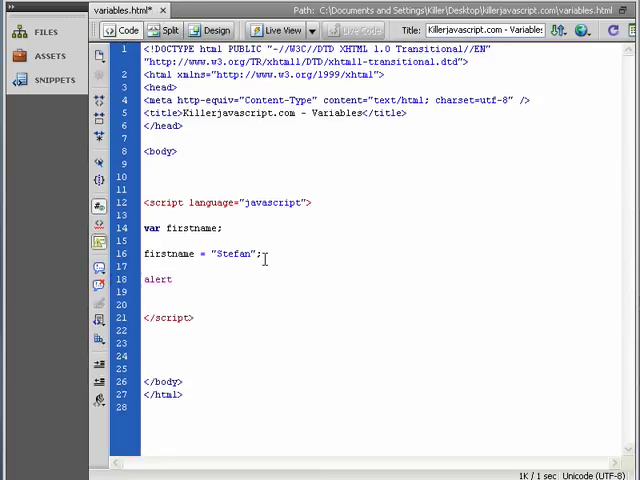
{"action": "type", "text": "()"}
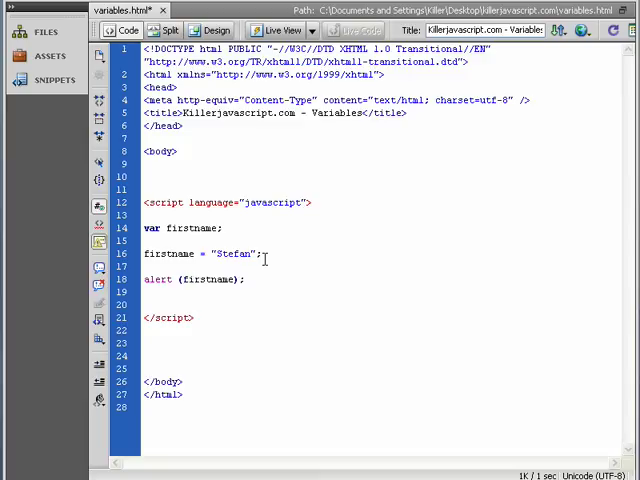
{"action": "left_click", "coordinate": [232, 279]}
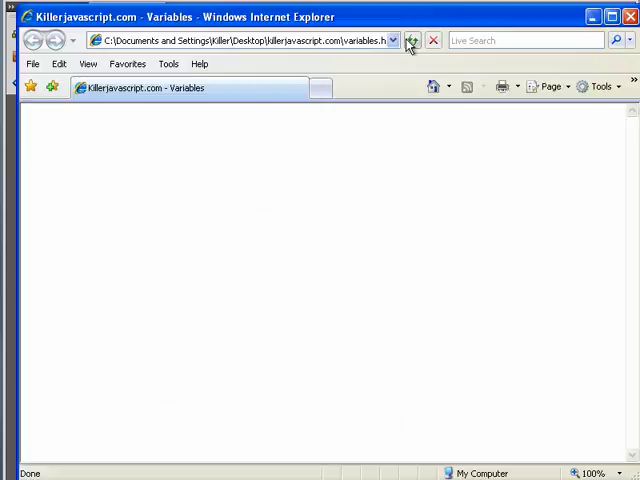
Step: Reload the page in Internet Explorer and dismiss the "Stefan" alert
{"action": "left_click", "coordinate": [411, 40]}
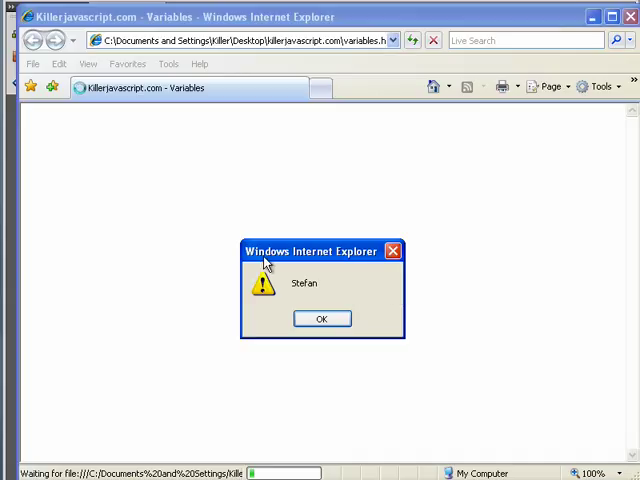
{"action": "left_click", "coordinate": [321, 318]}
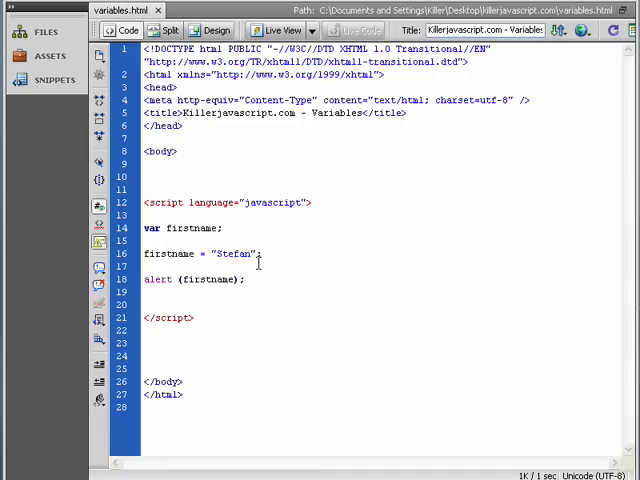
Step: Set firstname to "Nick", declare lastname as "Mischook", and alert firstname + lastname
{"action": "double_click", "coordinate": [235, 253]}
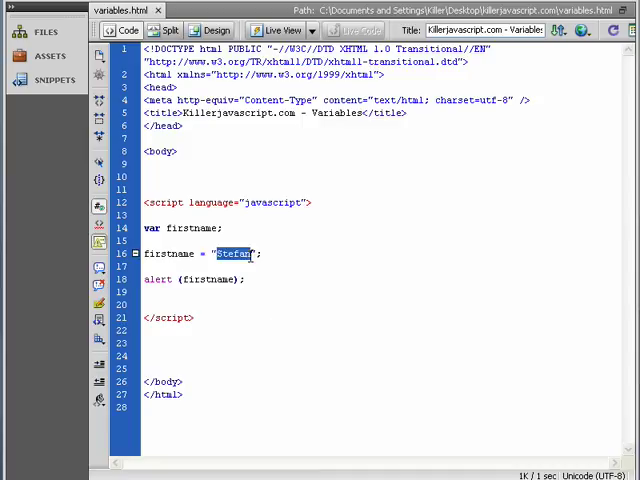
{"action": "type", "text": "Nick"}
{"action": "left_click", "coordinate": [380, 240]}
{"action": "type", "text": "var"}
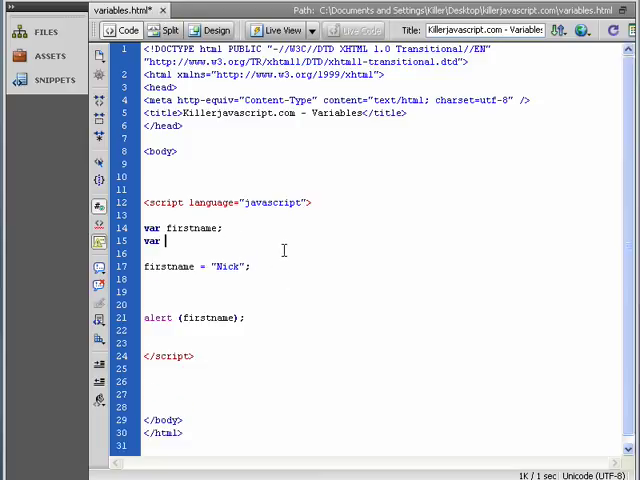
{"action": "type", "text": "lastname"}
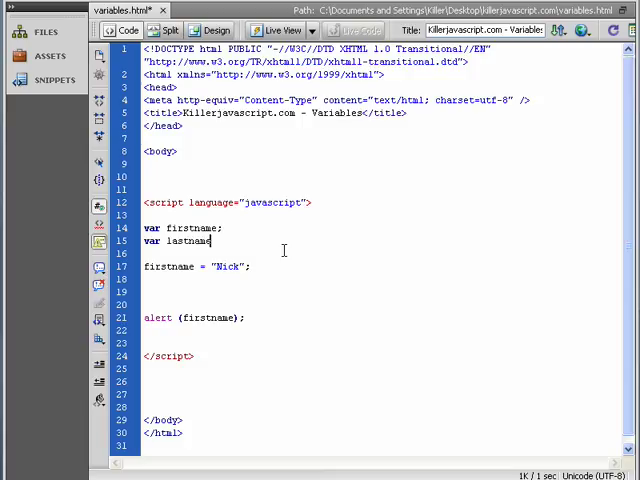
{"action": "type", "text": ";"}
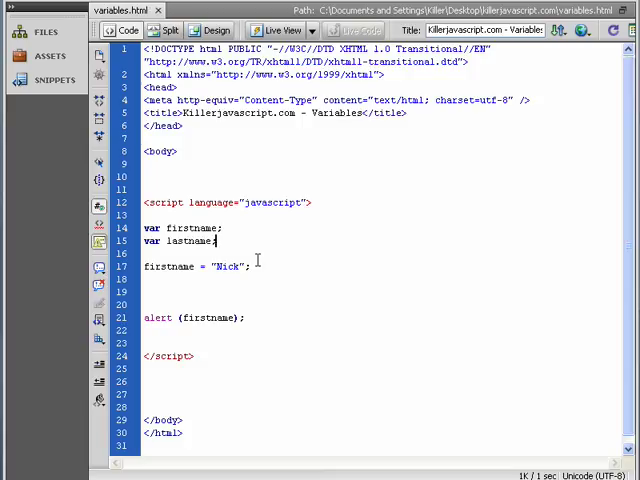
{"action": "double_click", "coordinate": [190, 241]}
{"action": "type", "text": "lastname = \"Mischook\";"}
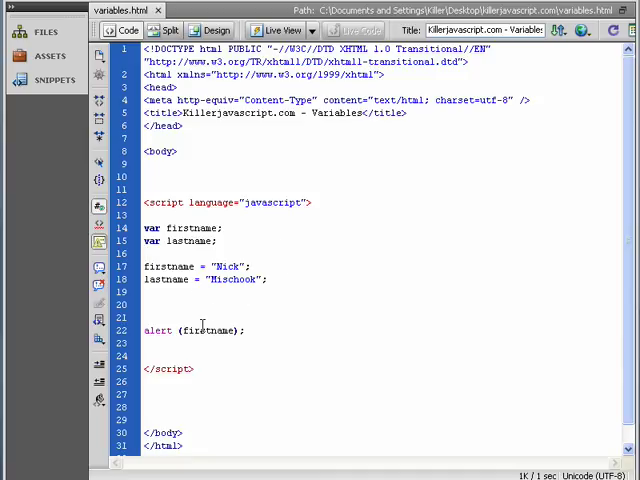
{"action": "double_click", "coordinate": [170, 279]}
{"action": "type", "text": " lastname"}
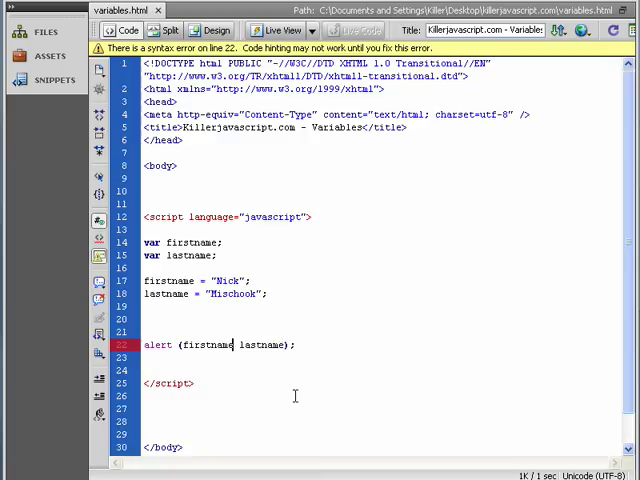
{"action": "type", "text": "+"}
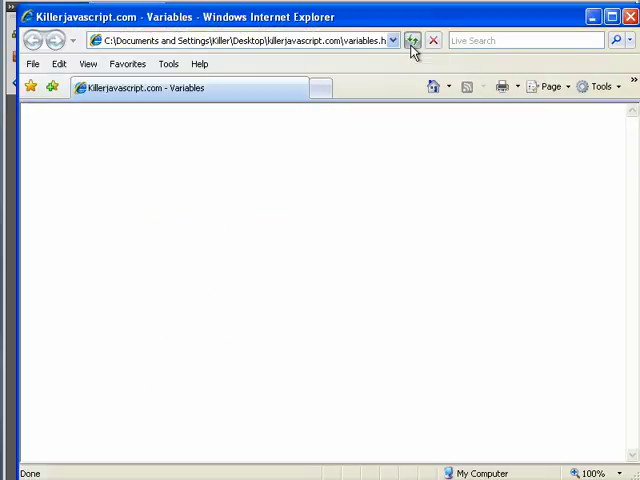
Step: Reload the page and dismiss the "NickMischook" alert
{"action": "left_click", "coordinate": [412, 40]}
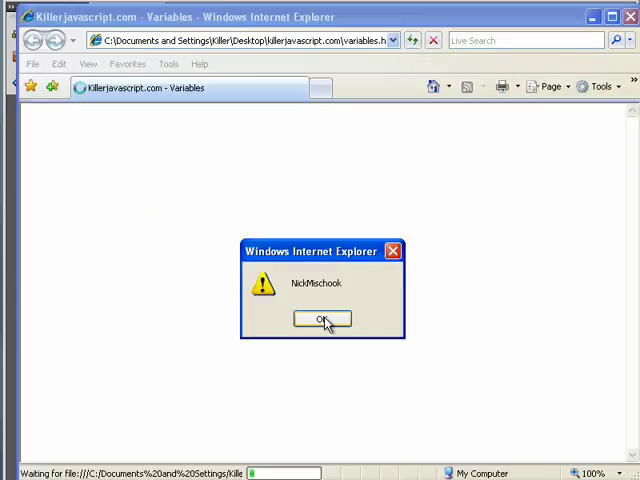
{"action": "left_click", "coordinate": [322, 318]}
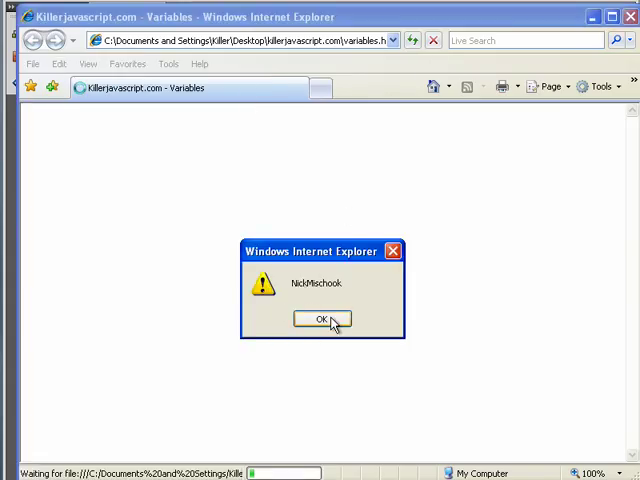
{"action": "left_click", "coordinate": [321, 319]}
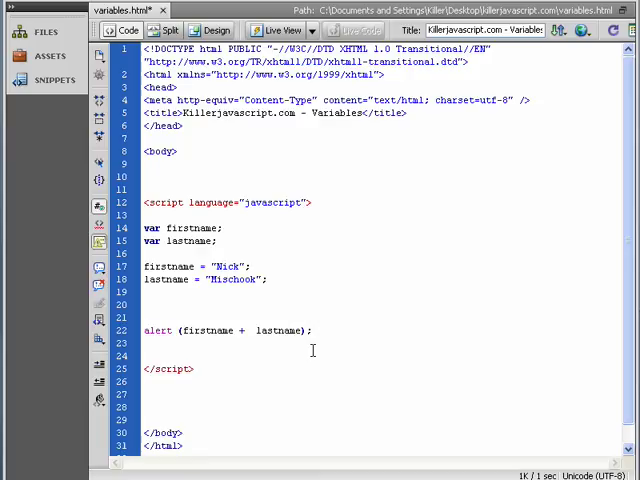
Step: Insert a " " space string between firstname and lastname in the alert call
{"action": "type", "text": "+"}
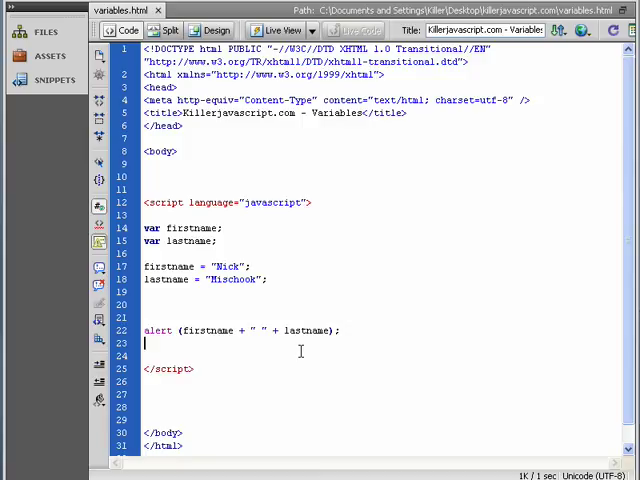
{"action": "double_click", "coordinate": [232, 279]}
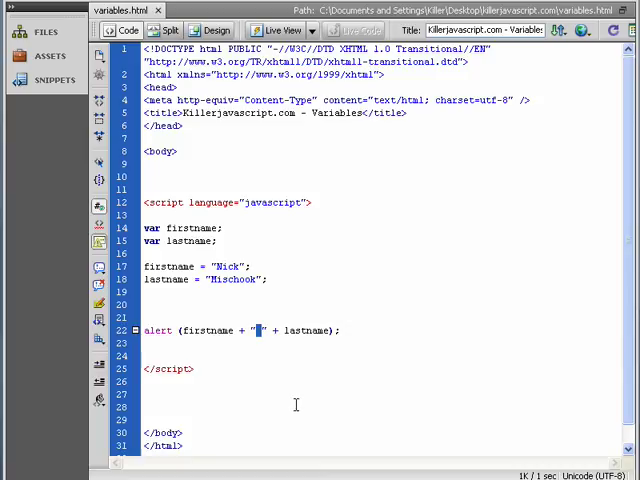
{"action": "mouse_move", "coordinate": [310, 275]}
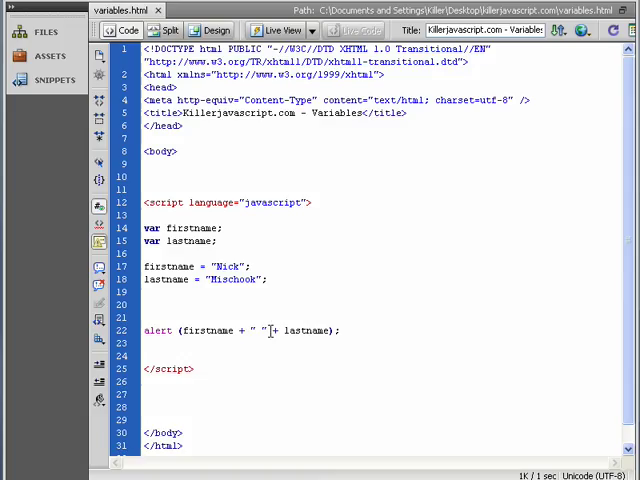
{"action": "double_click", "coordinate": [254, 330]}
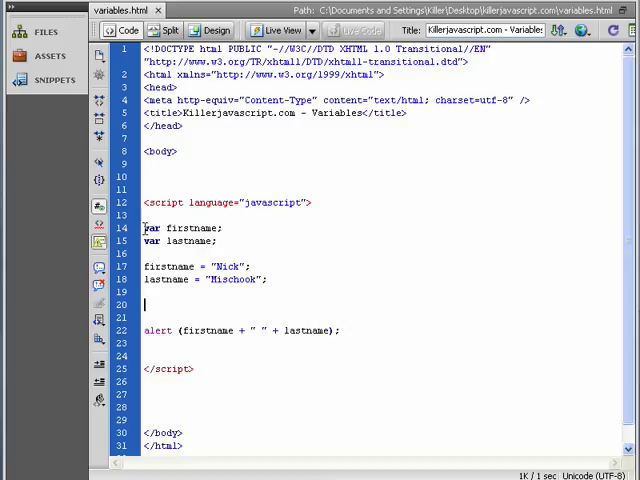
Step: Begin a third declaration with var on a new line below var lastname;
{"action": "left_click", "coordinate": [224, 228]}
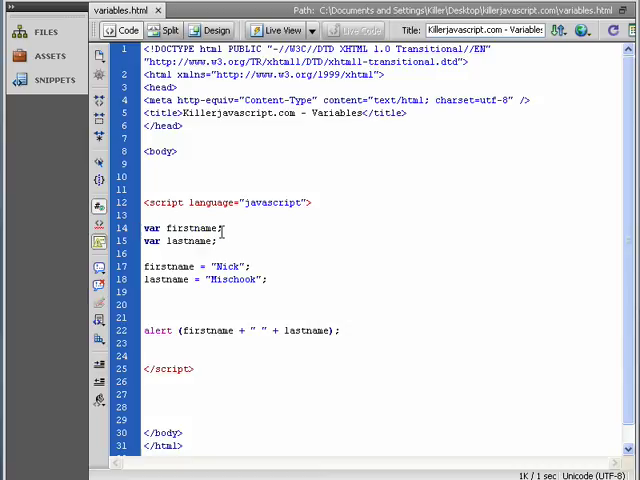
{"action": "double_click", "coordinate": [152, 228]}
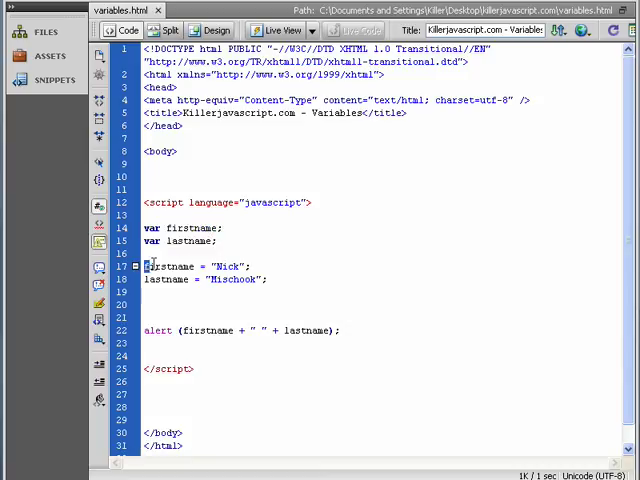
{"action": "double_click", "coordinate": [228, 266]}
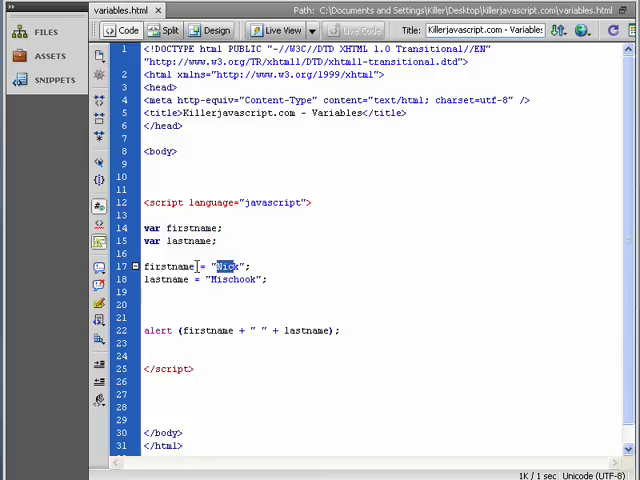
{"action": "left_click", "coordinate": [224, 266]}
{"action": "type", "text": "var"}
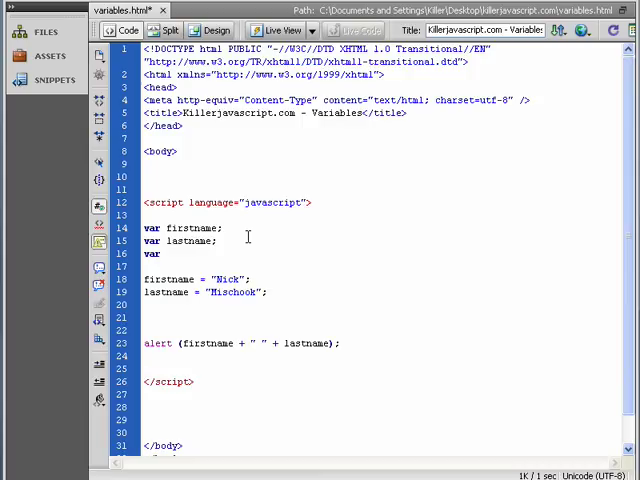
Step: Name the third variable number and assign number = 6; on line 18
{"action": "type", "text": "numberr"}
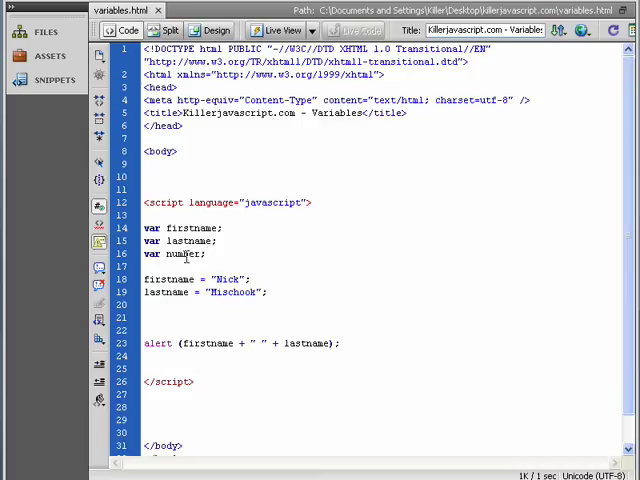
{"action": "double_click", "coordinate": [183, 253]}
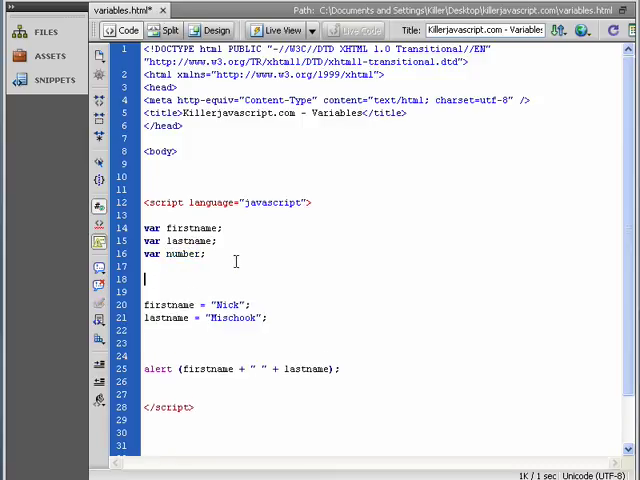
{"action": "type", "text": "number ="}
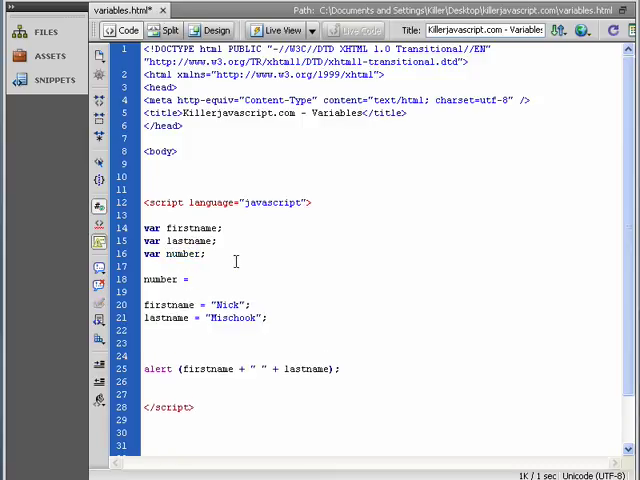
{"action": "type", "text": "6;"}
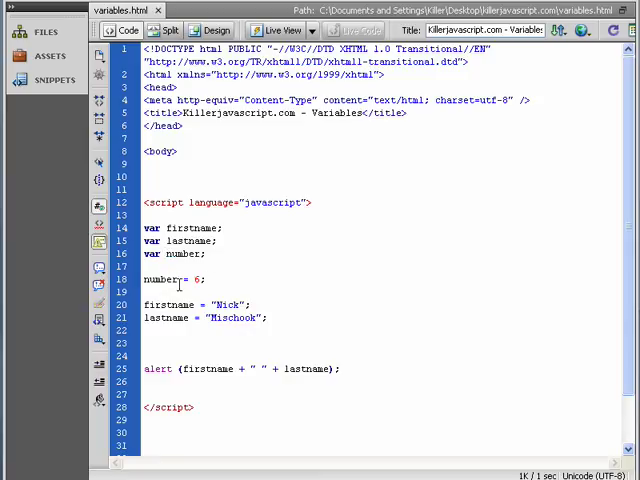
{"action": "double_click", "coordinate": [196, 279]}
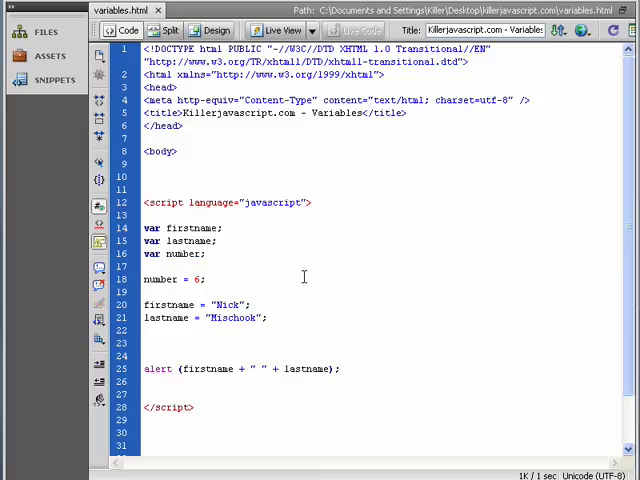
{"action": "left_click", "coordinate": [202, 279]}
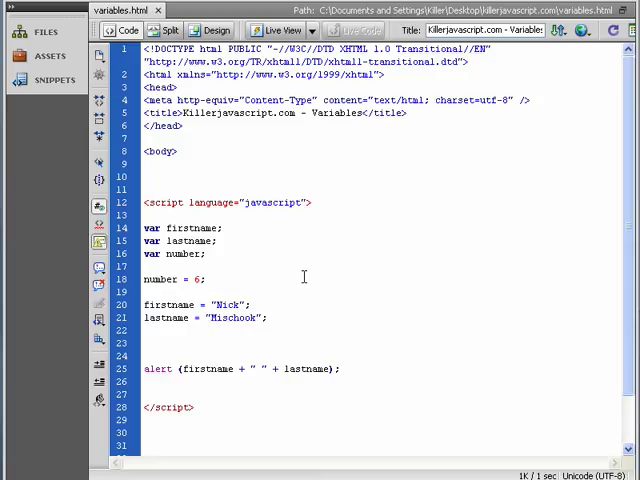
{"action": "double_click", "coordinate": [153, 228]}
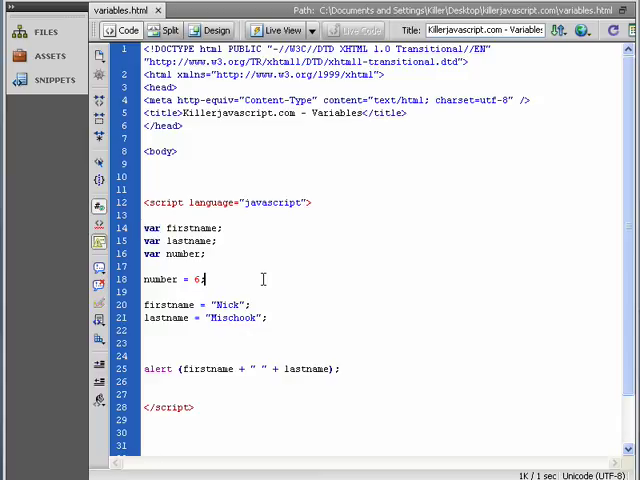
{"action": "type", "text": ";"}
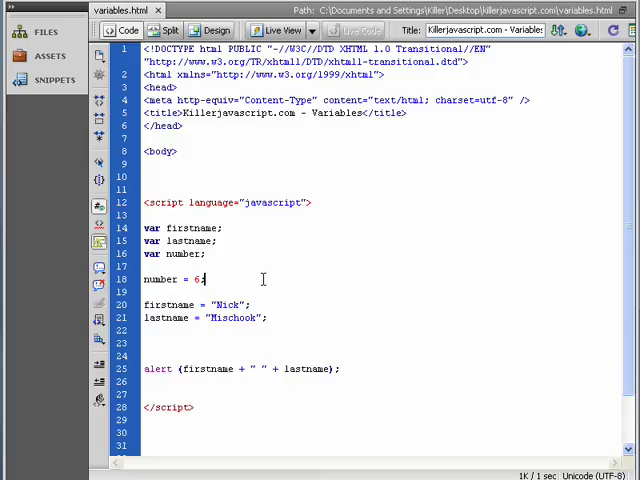
{"action": "type", "text": ";"}
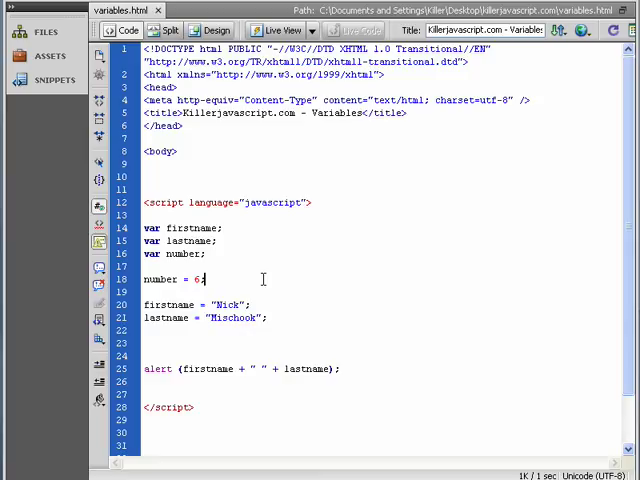
{"action": "type", "text": ";"}
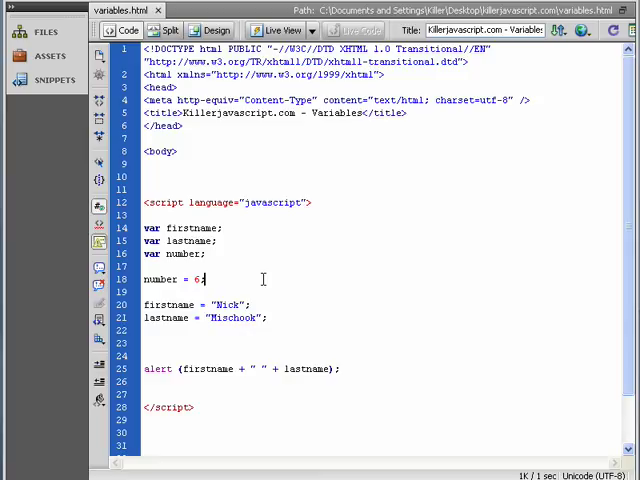
{"action": "type", "text": ";"}
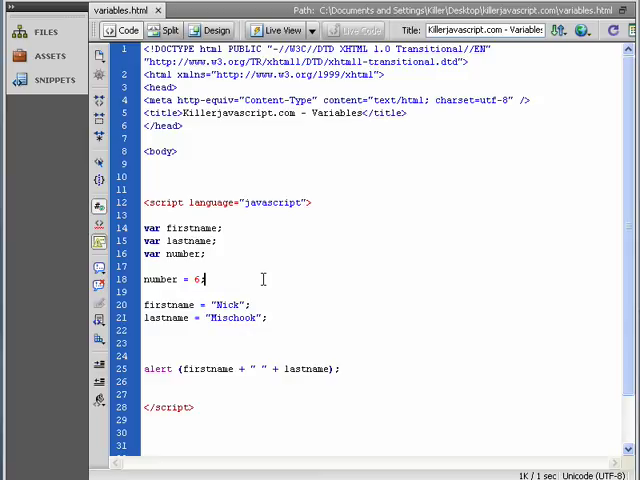
{"action": "type", "text": ";"}
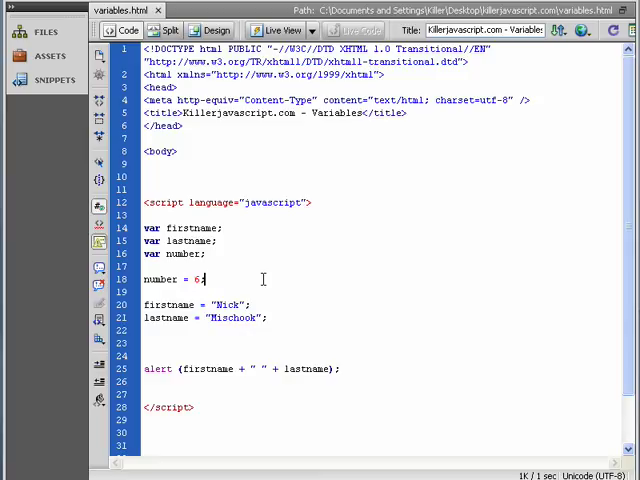
{"action": "type", "text": ";"}
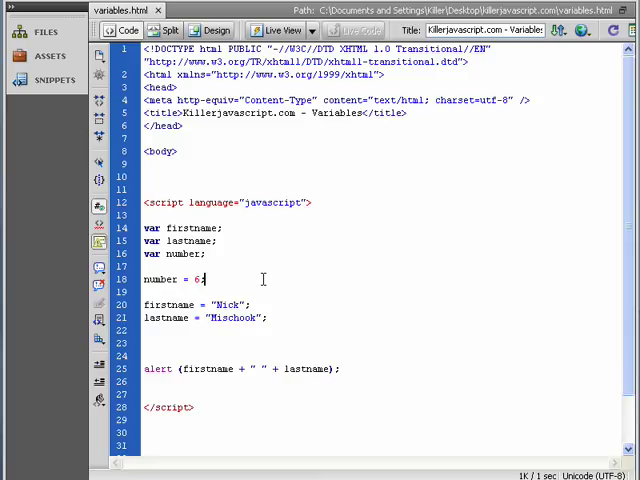
{"action": "type", "text": ";"}
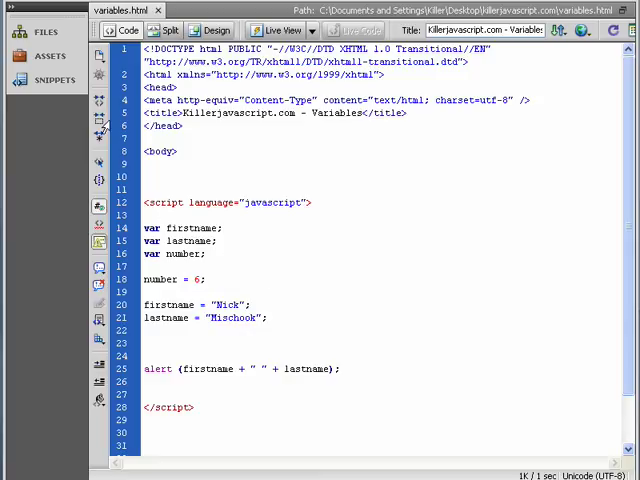
{"action": "double_click", "coordinate": [150, 228]}
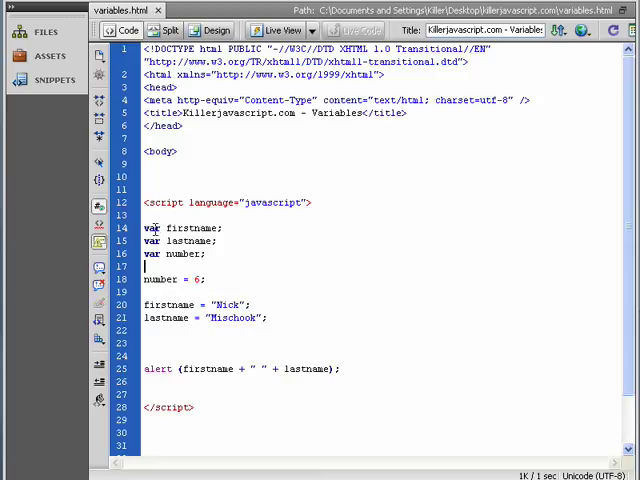
{"action": "double_click", "coordinate": [152, 228]}
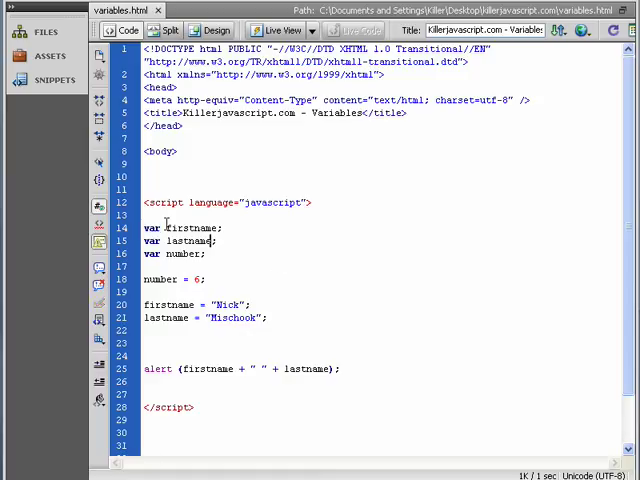
{"action": "double_click", "coordinate": [191, 228]}
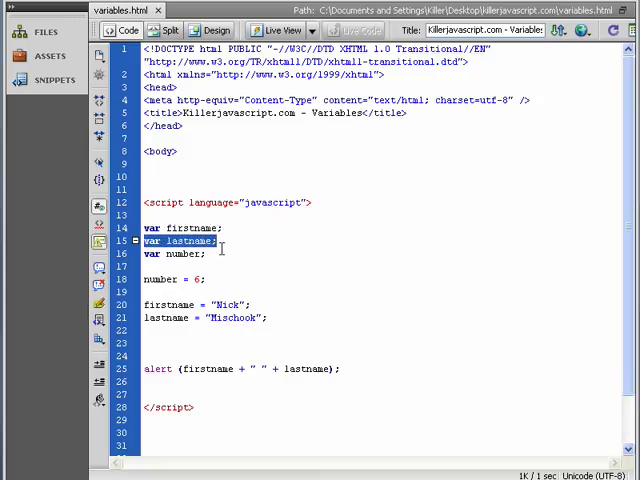
{"action": "double_click", "coordinate": [185, 241]}
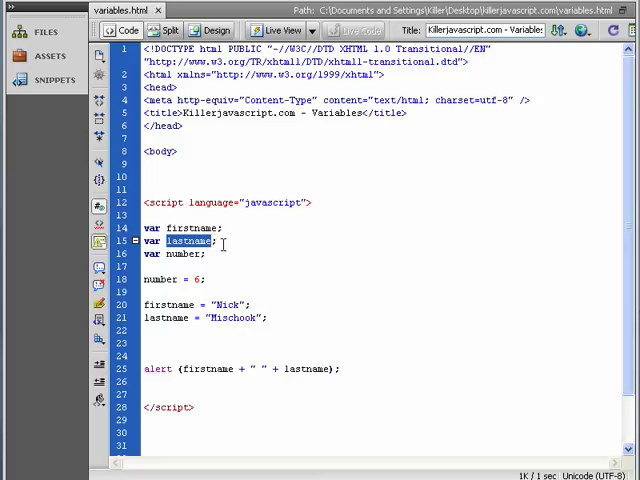
{"action": "left_click", "coordinate": [195, 241]}
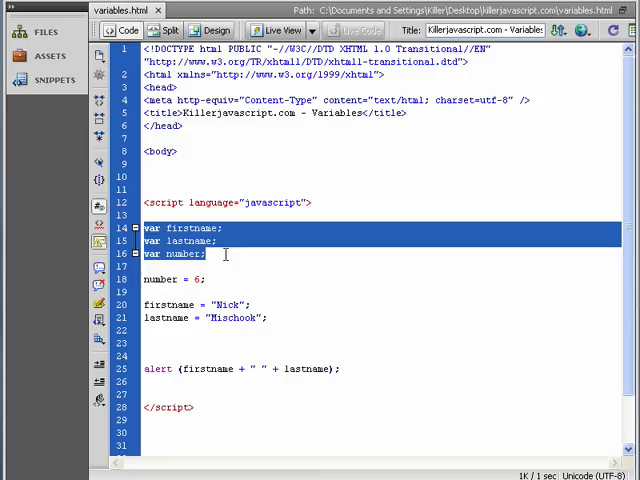
{"action": "mouse_move", "coordinate": [160, 265]}
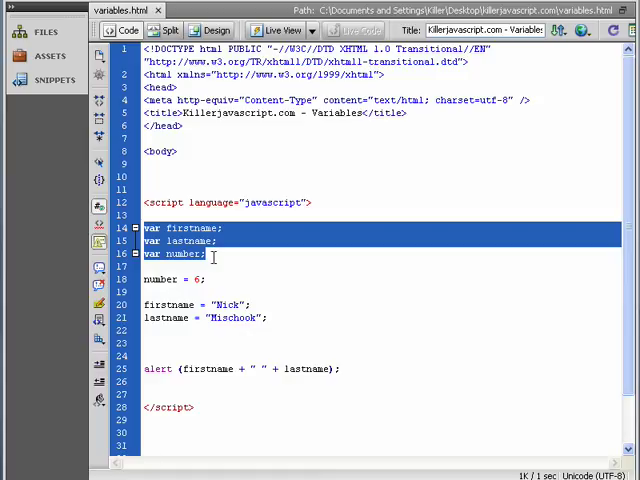
{"action": "left_click", "coordinate": [205, 253]}
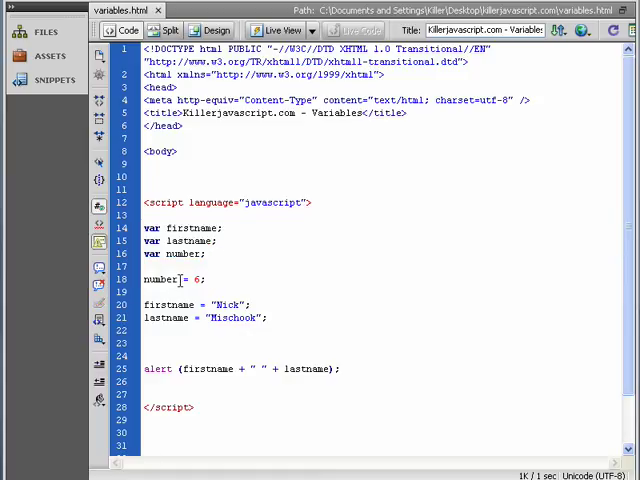
{"action": "double_click", "coordinate": [197, 279]}
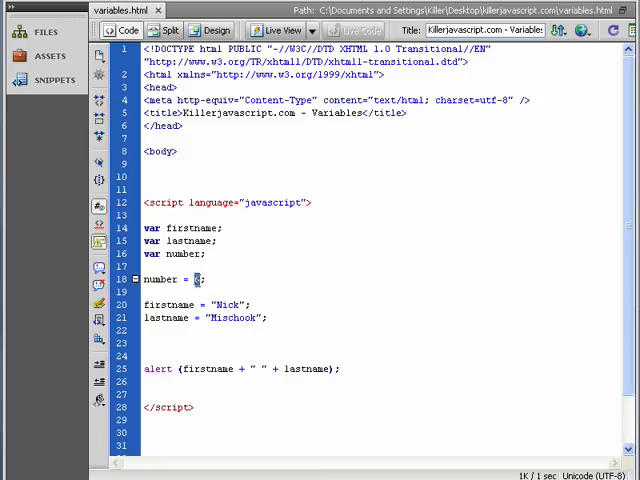
{"action": "type", "text": "6"}
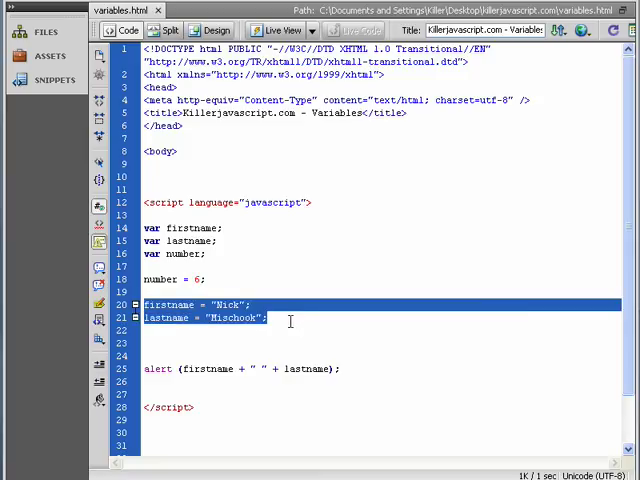
{"action": "left_click", "coordinate": [220, 318]}
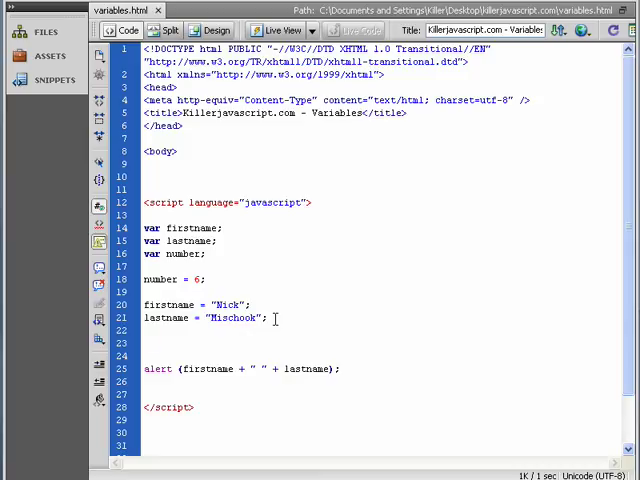
{"action": "left_click_drag", "start_coordinate": [145, 228], "coordinate": [268, 318]}
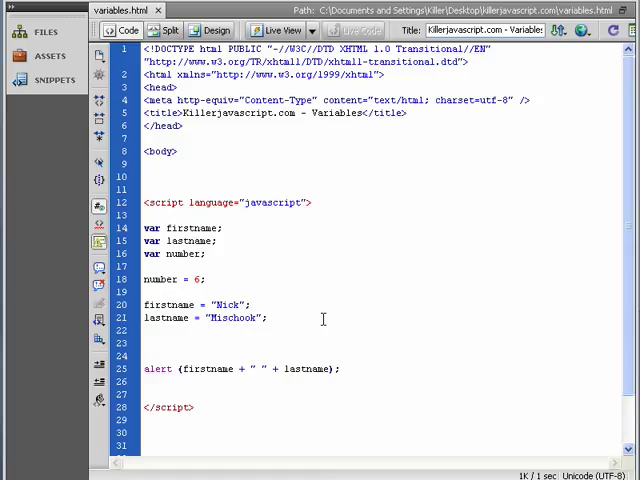
{"action": "left_click", "coordinate": [145, 330]}
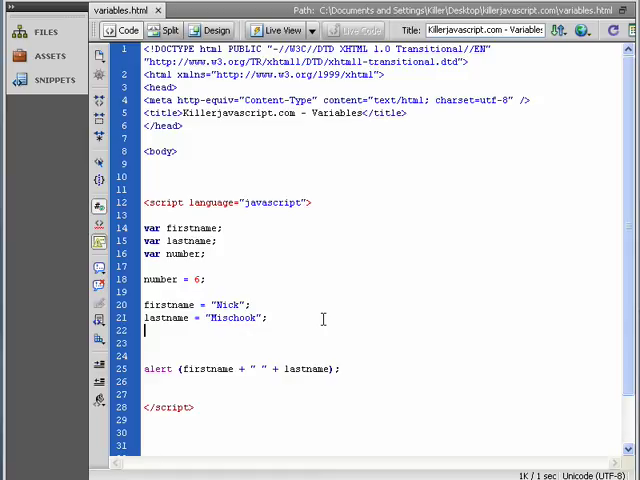